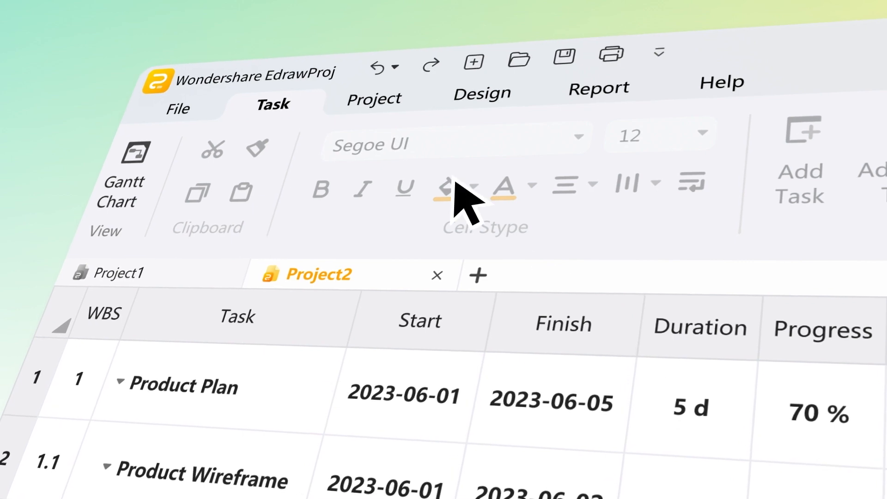
Show the Project ribbon's Resources Pool, Working Hours, Columns, WBS and Baseline tools
{"action": "left_click", "coordinate": [367, 98]}
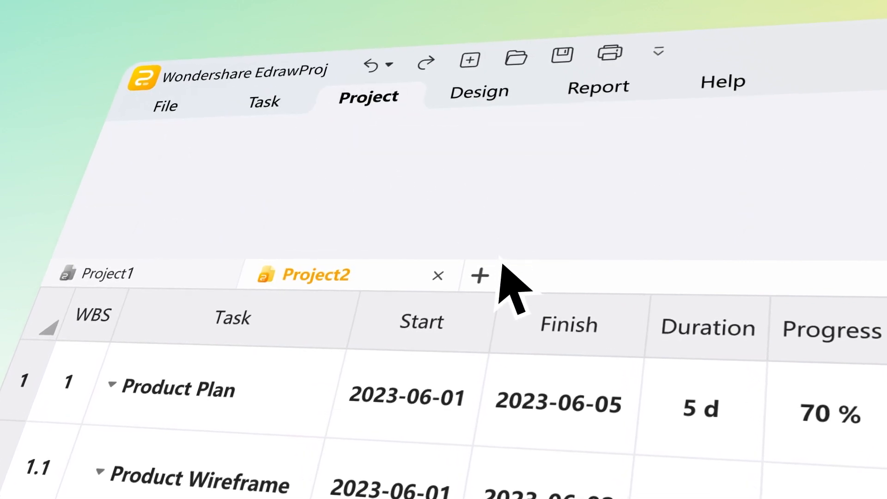
{"action": "left_click", "coordinate": [368, 96]}
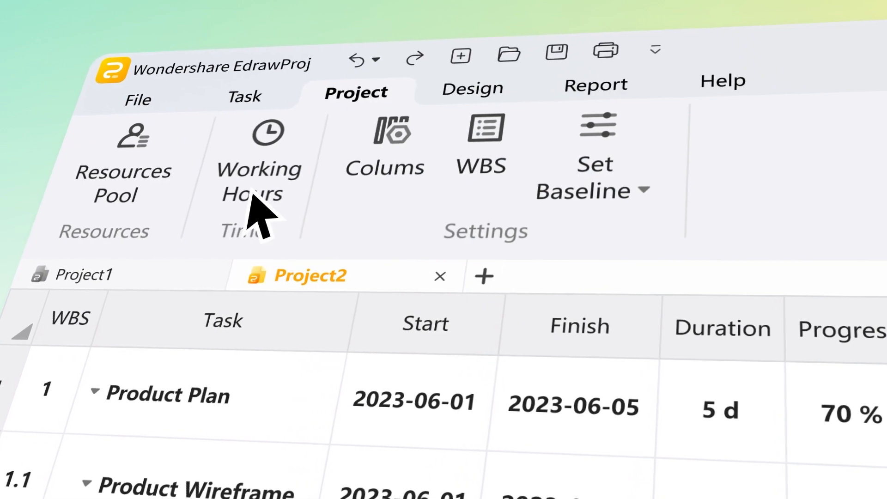
Add a 'Product testing' work week from 2023/12/25 to 2023/12/31 to the project calendar
{"action": "left_click", "coordinate": [258, 181]}
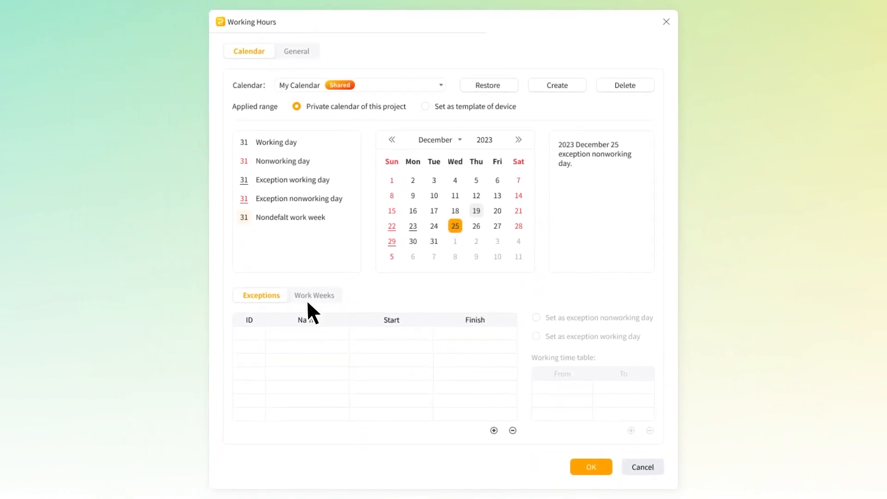
{"action": "left_click", "coordinate": [314, 295]}
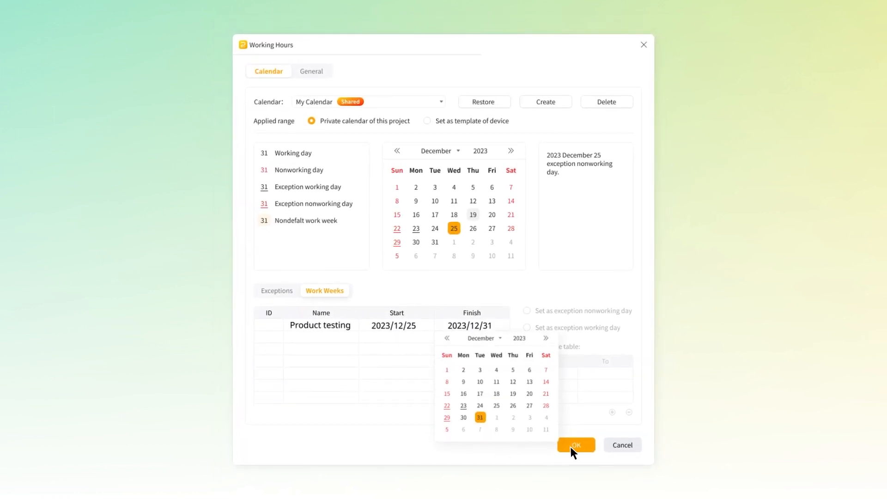
{"action": "left_click", "coordinate": [575, 444]}
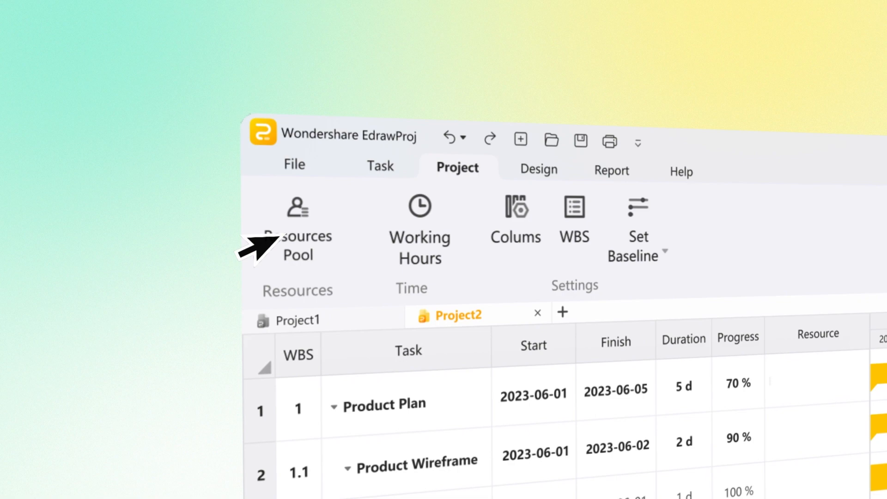
Raise Stark's standard rate in the resource pool from ¥300 to ¥800
{"action": "left_click", "coordinate": [297, 232]}
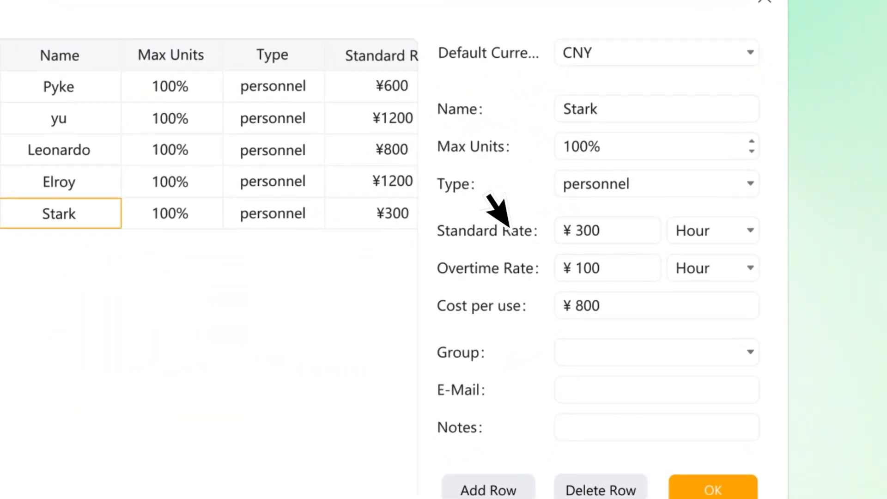
{"action": "type", "text": "800"}
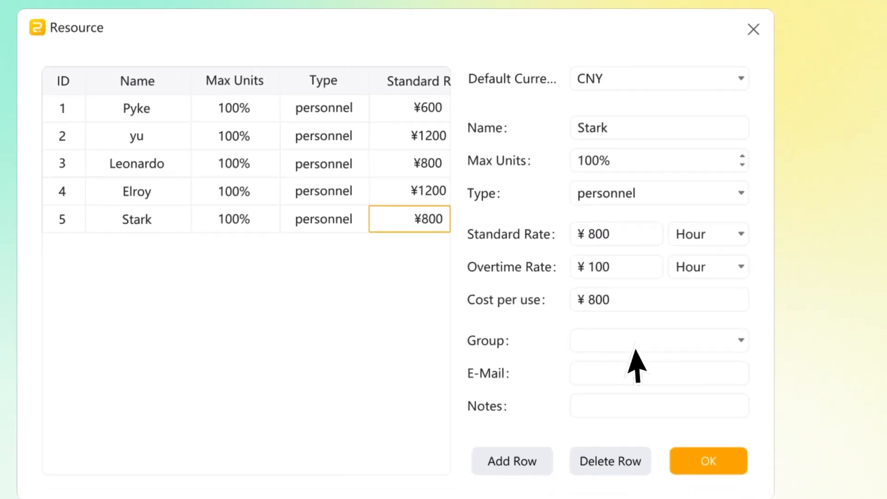
{"action": "left_click", "coordinate": [708, 460]}
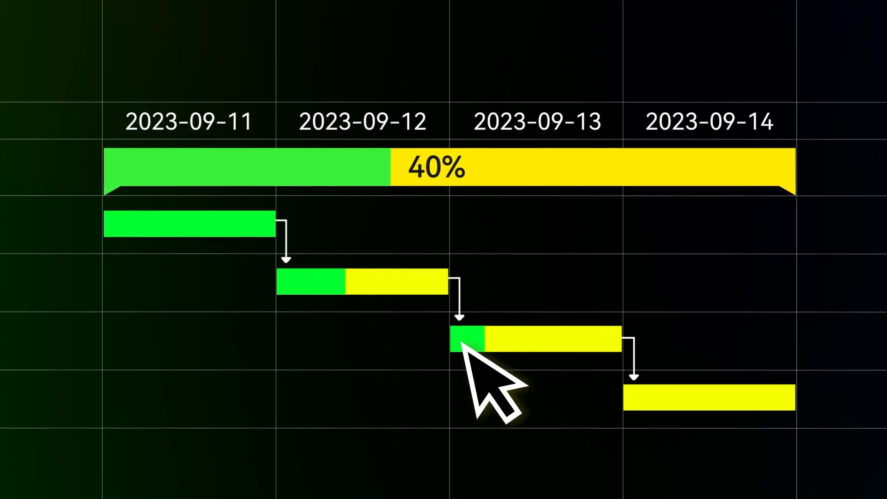
Drag up progress on the 2023-09-13 and 2023-09-14 tasks so the summary reads 54.9%
{"action": "left_click_drag", "start_coordinate": [481, 340], "coordinate": [554, 339]}
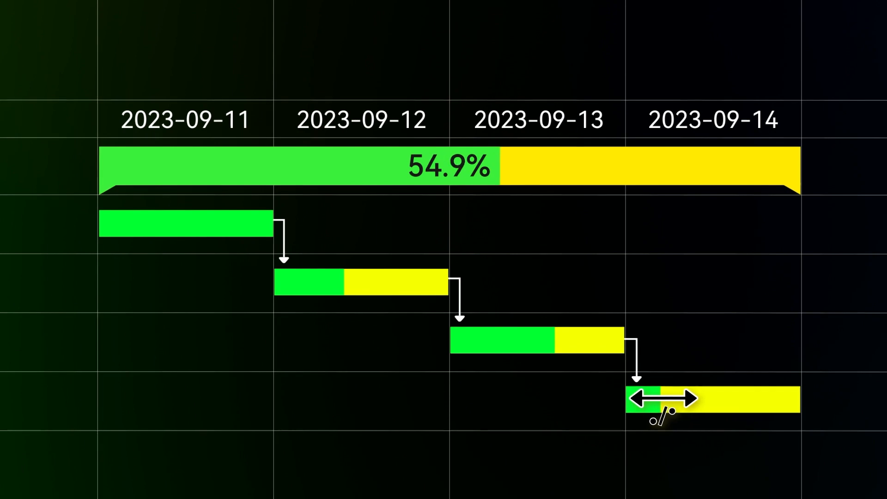
{"action": "left_click_drag", "start_coordinate": [675, 400], "coordinate": [801, 400]}
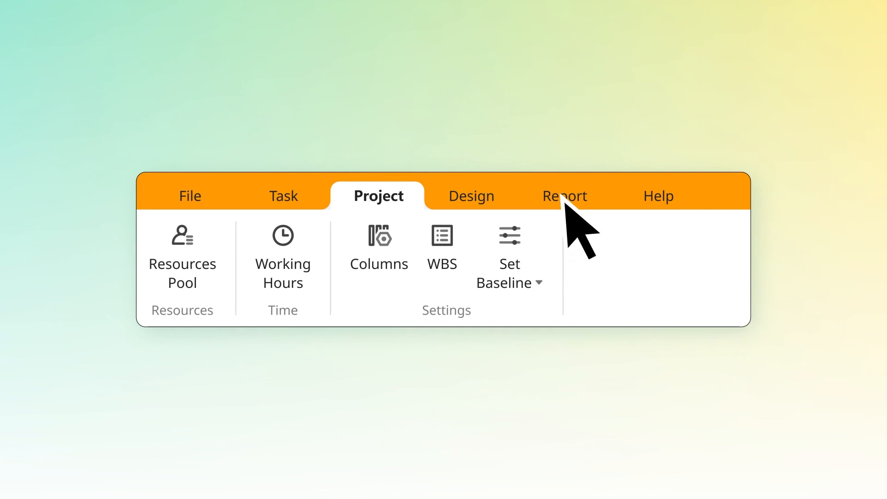
Show the Task Work report with finish dates, work, actual work and remaining work
{"action": "left_click", "coordinate": [564, 196]}
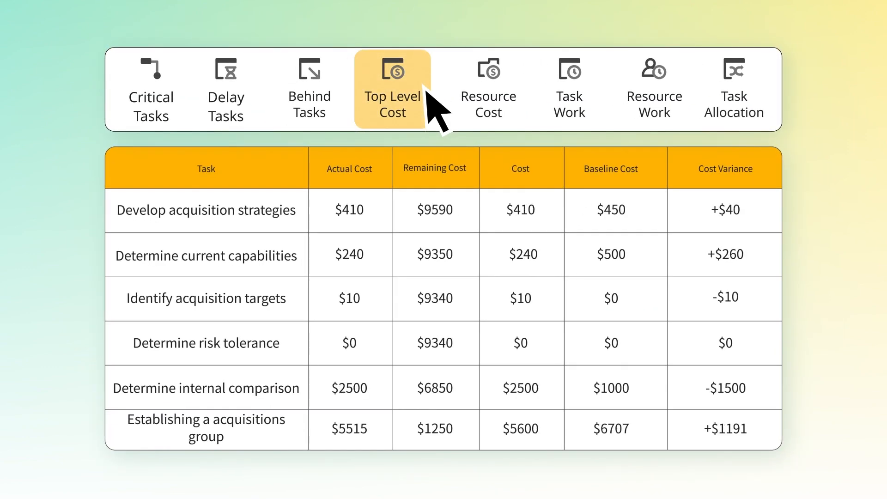
{"action": "left_click", "coordinate": [569, 89]}
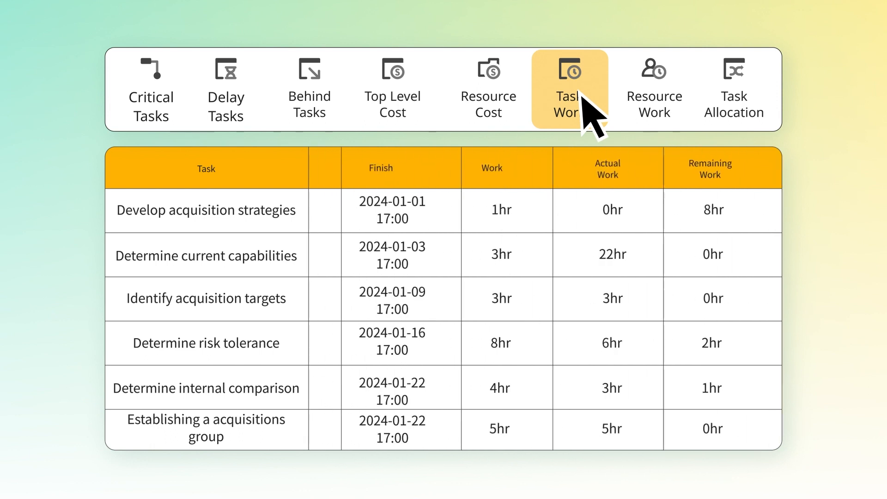